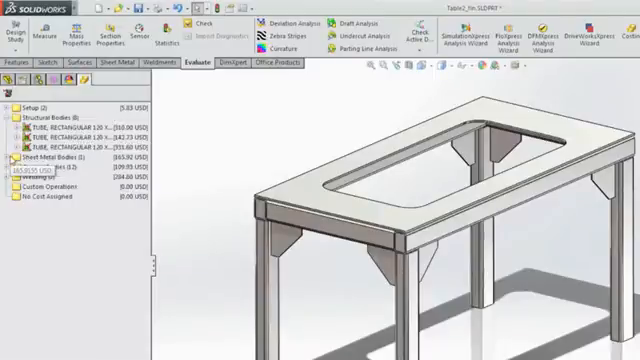
Step: Expand General Bodies in the Costing tree to show gusset costs of 10.77 USD and boss costs of 5.94 USD
left_click(10, 158)
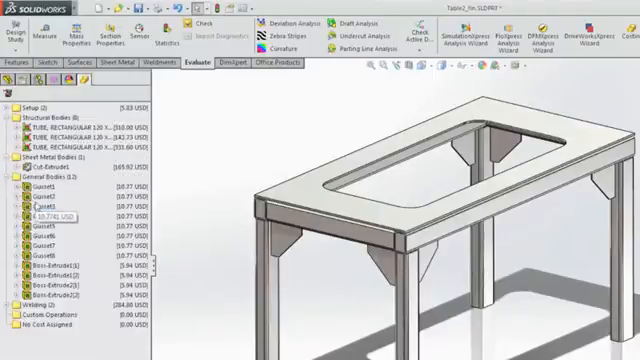